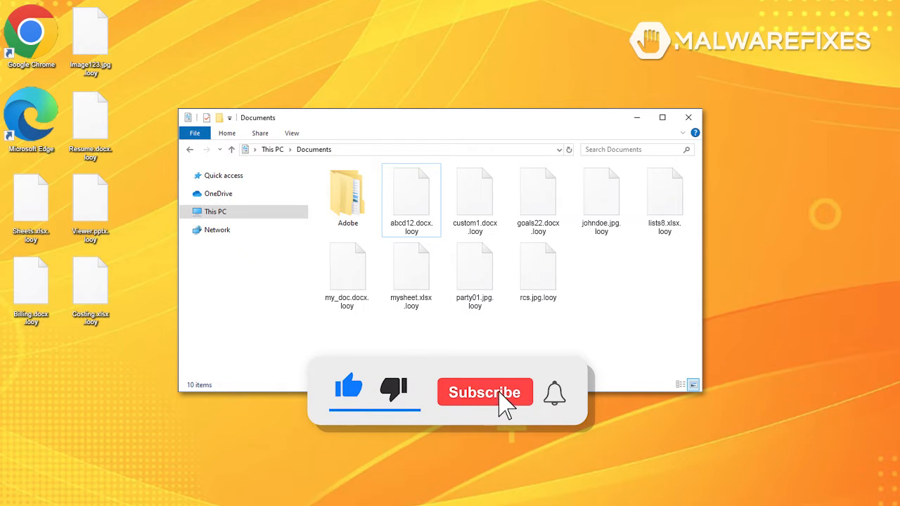
Download the Combo Cleaner for Windows installer and show CCSetup in the Downloads folder.
click(484, 392)
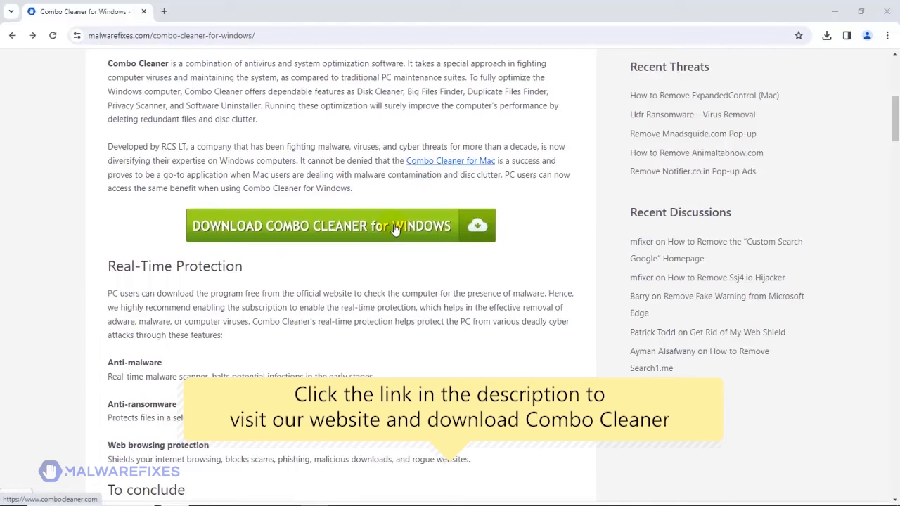
click(340, 225)
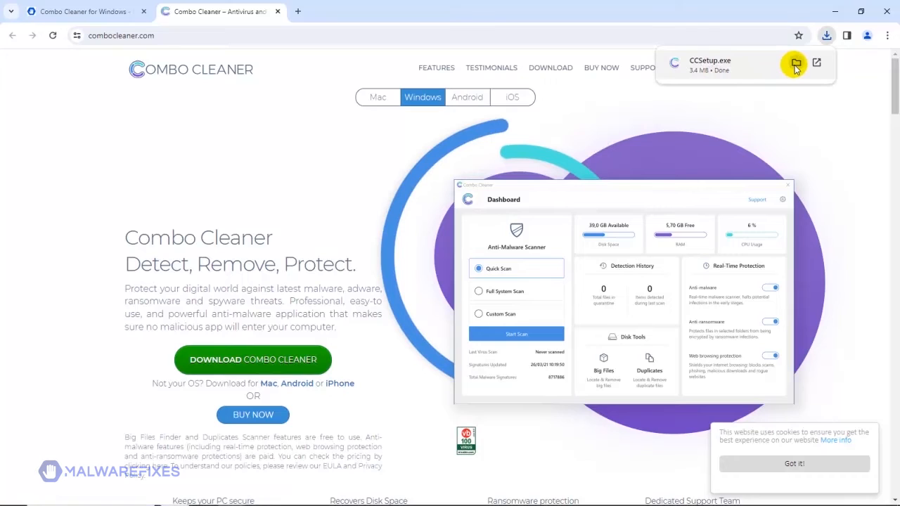
click(795, 64)
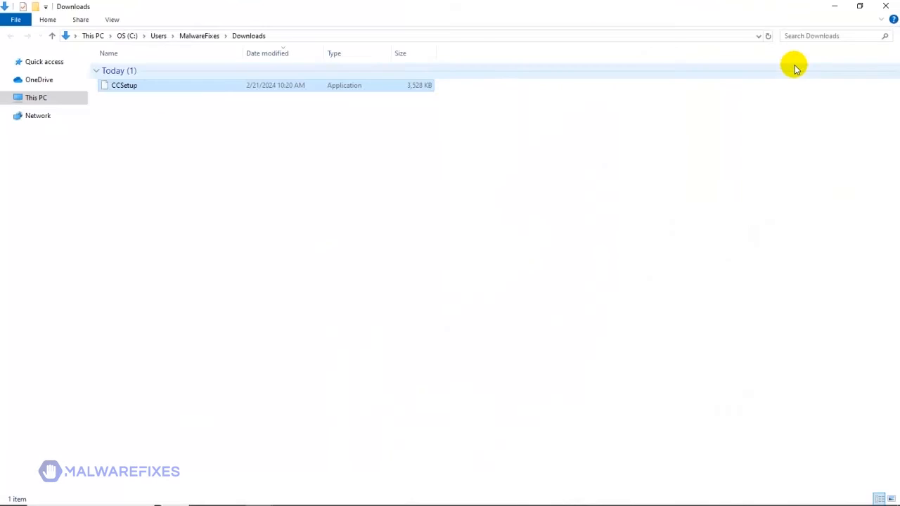
Run CCSetup through the InstallShield Wizard with default options and launch Combo Cleaner.
click(124, 85)
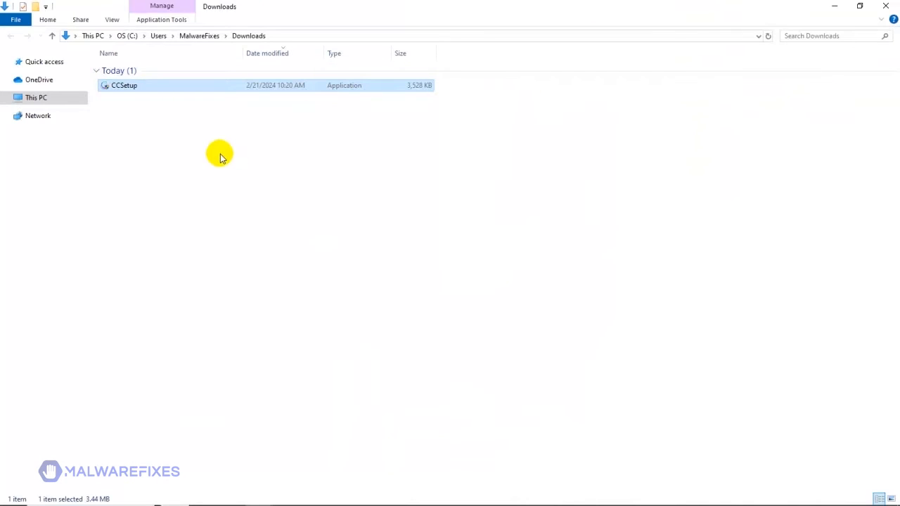
mouse_move(137, 90)
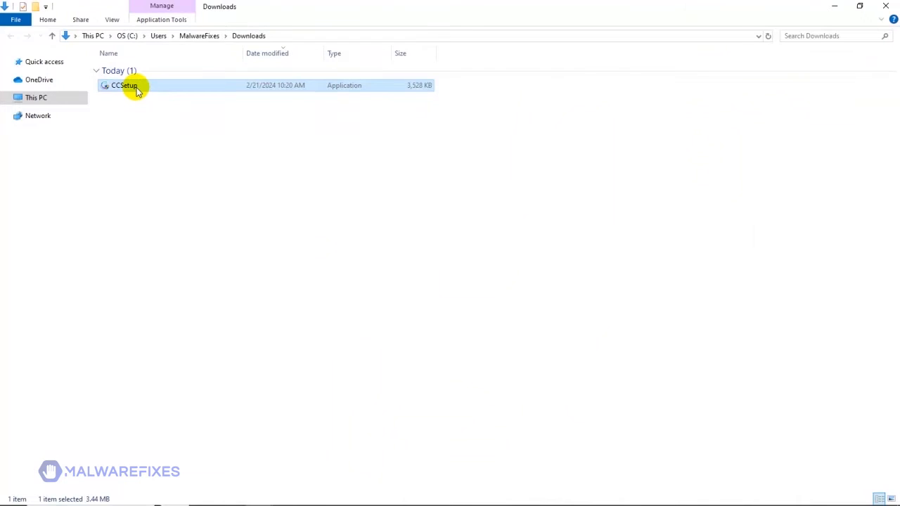
double_click(125, 85)
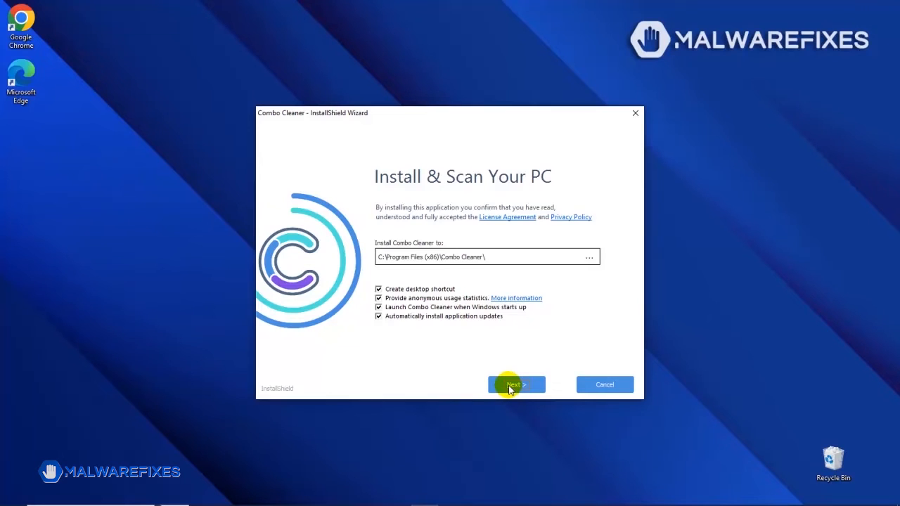
click(516, 384)
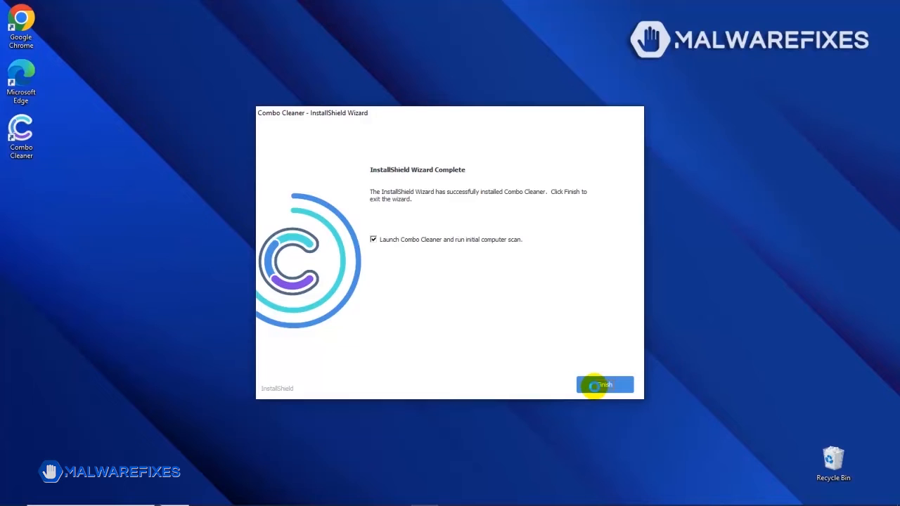
click(601, 385)
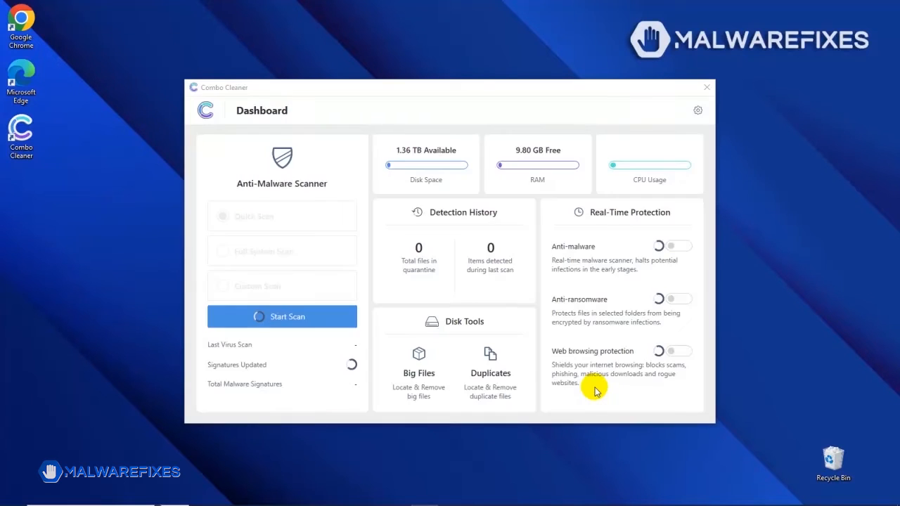
Run the threat scan, find two spam ad threats, and remove all of them.
click(282, 316)
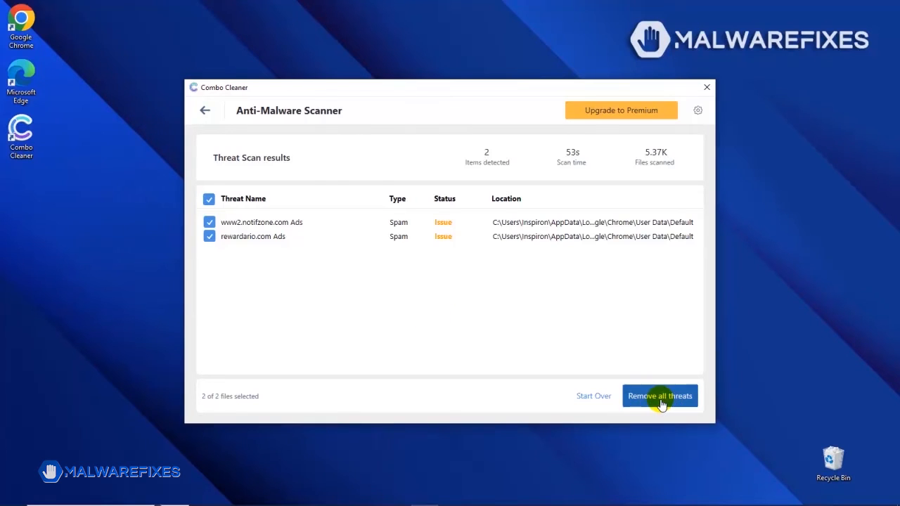
click(659, 396)
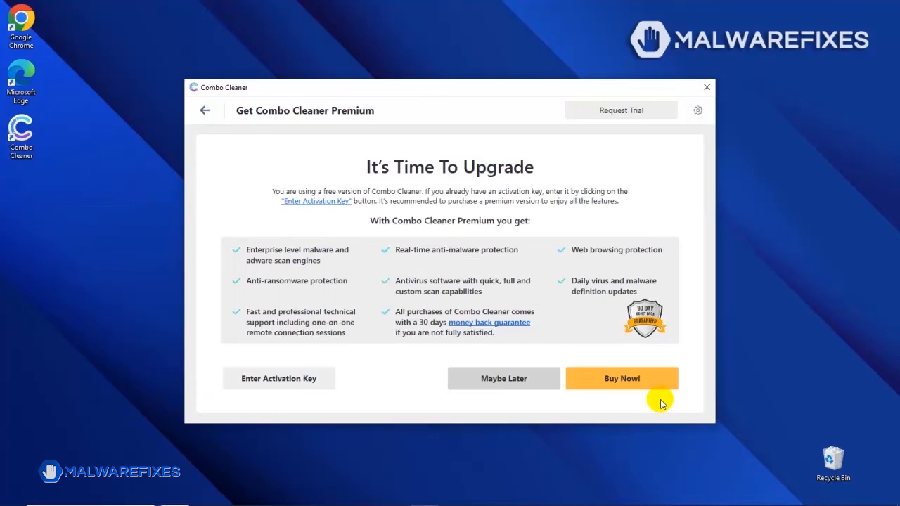
mouse_move(313, 385)
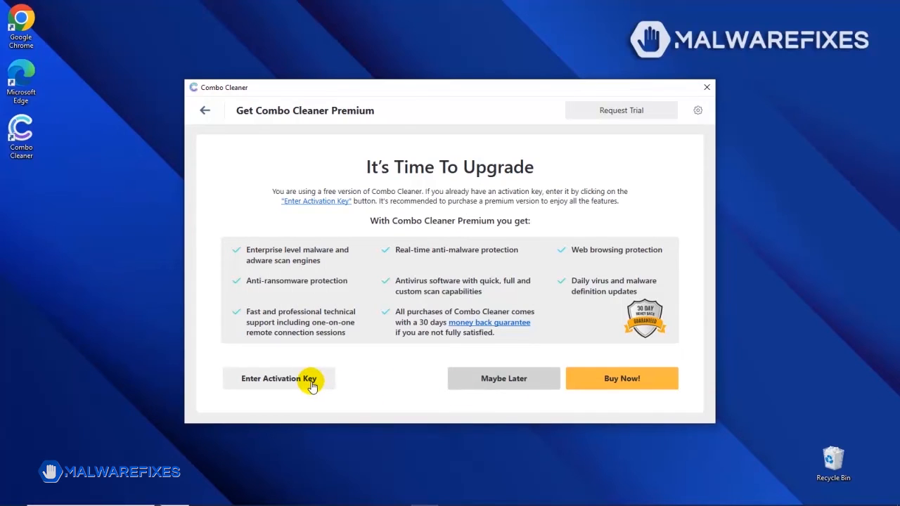
mouse_move(602, 382)
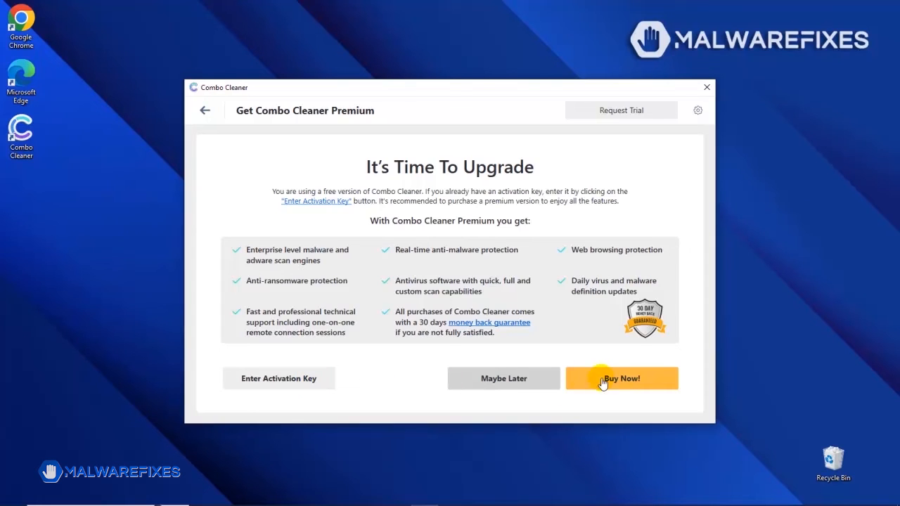
mouse_move(624, 382)
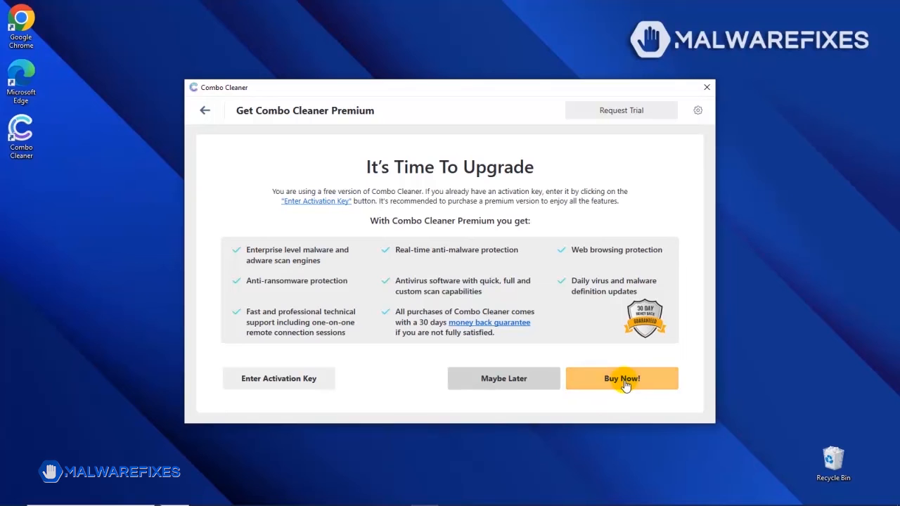
Choose Buy Now! on the It's Time To Upgrade premium offer.
click(621, 378)
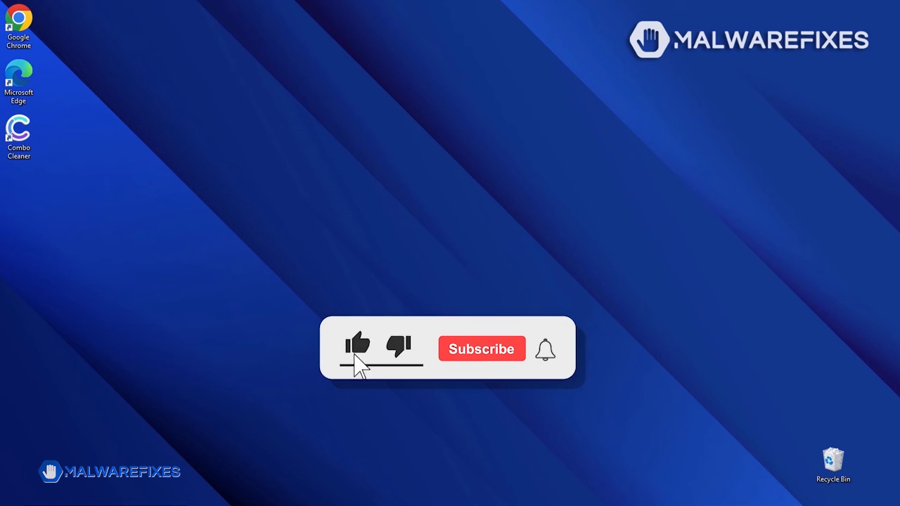
click(480, 349)
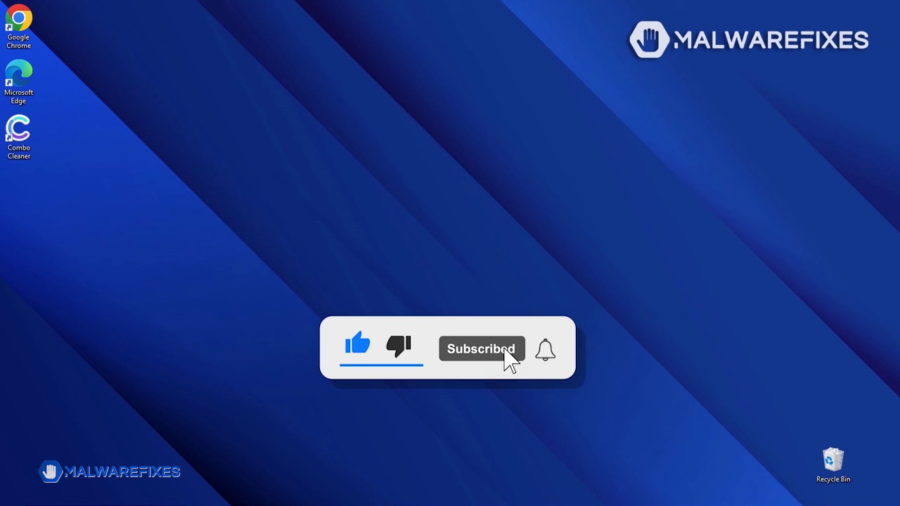
click(546, 349)
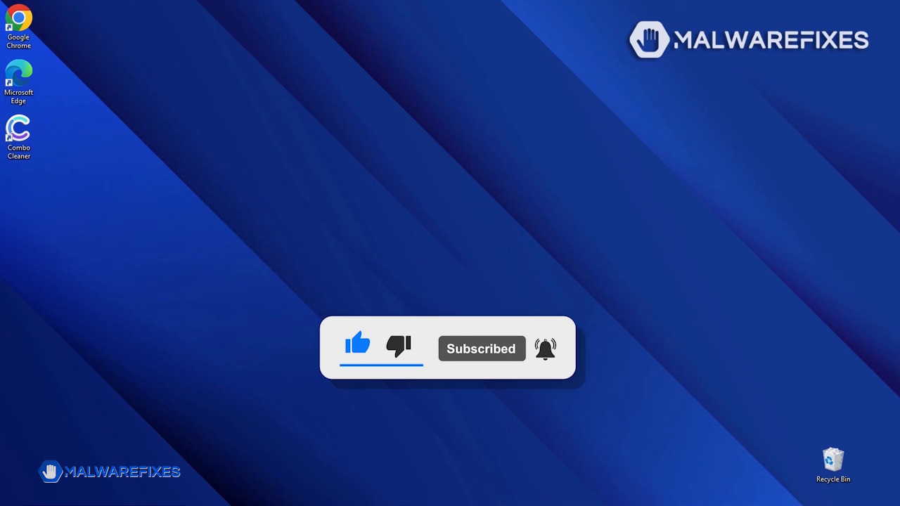